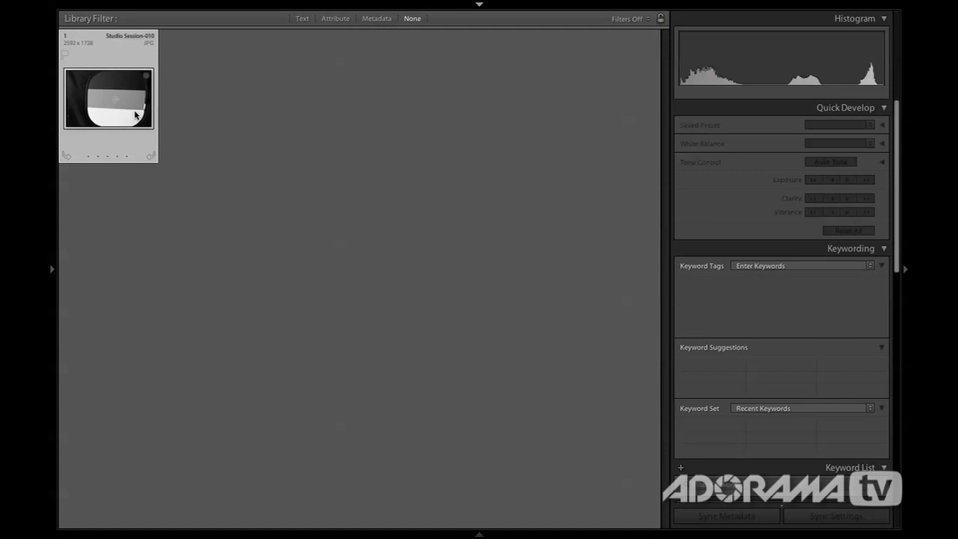
# - View the black-gray-white calibration target photo at full size in Loupe view
pyautogui.doubleClick(107, 97)
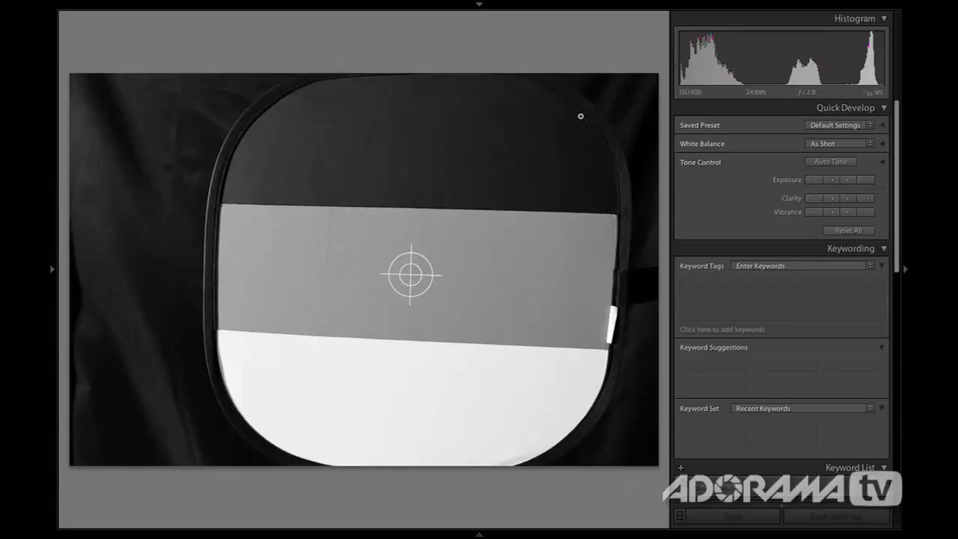
pyautogui.moveTo(275, 160)
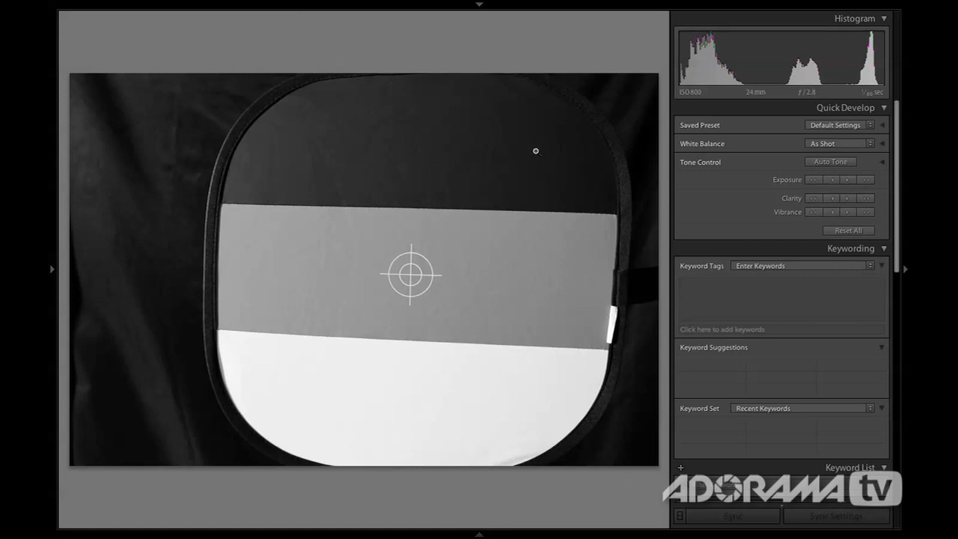
pyautogui.moveTo(628, 124)
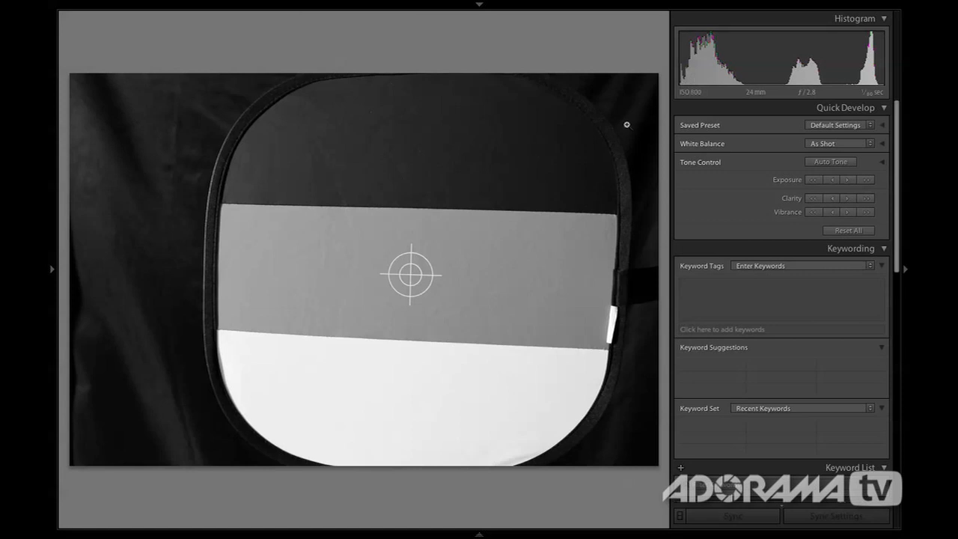
pyautogui.moveTo(690, 81)
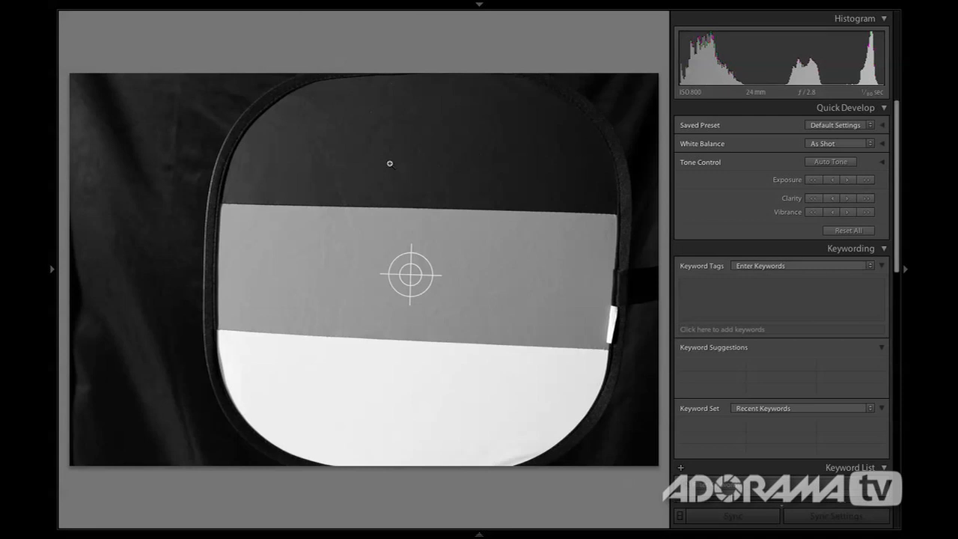
pyautogui.moveTo(739, 110)
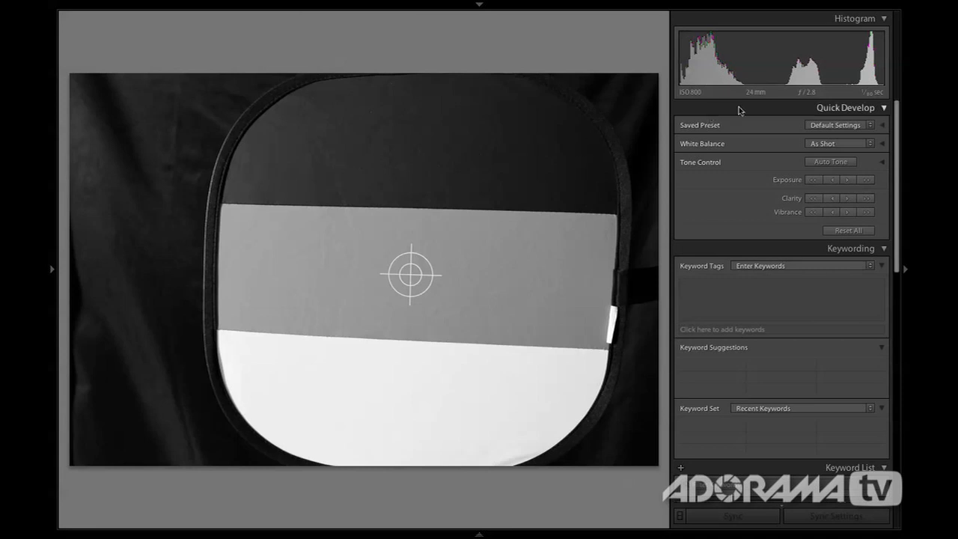
pyautogui.moveTo(806, 81)
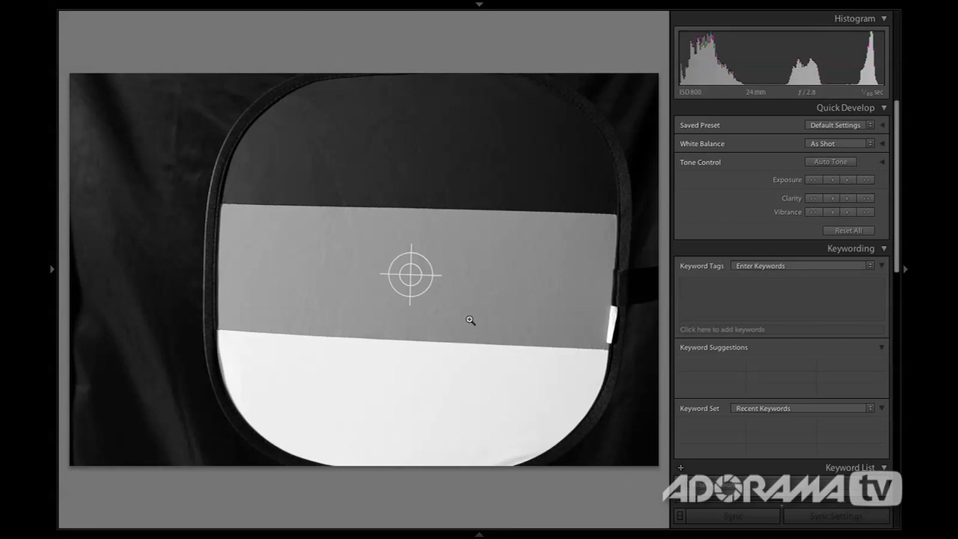
pyautogui.moveTo(800, 74)
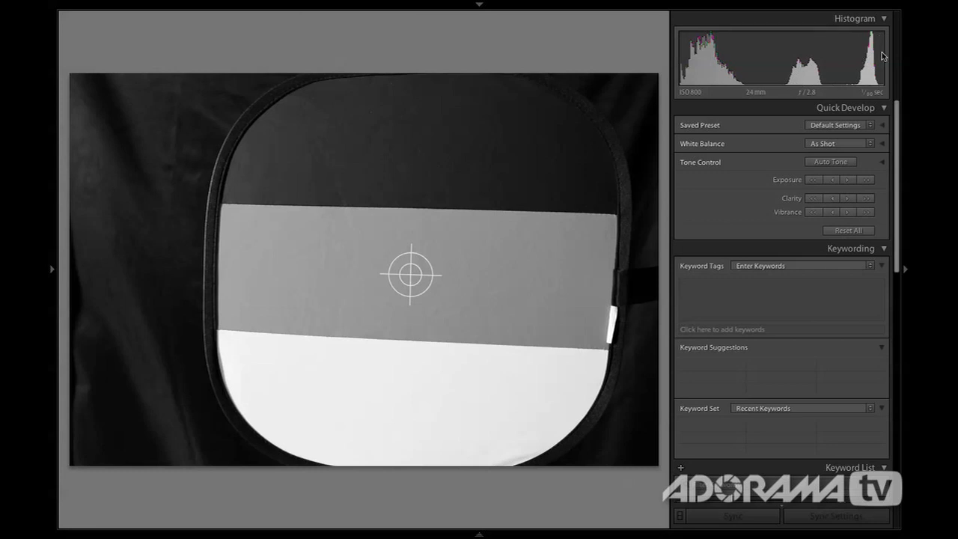
pyautogui.moveTo(441, 440)
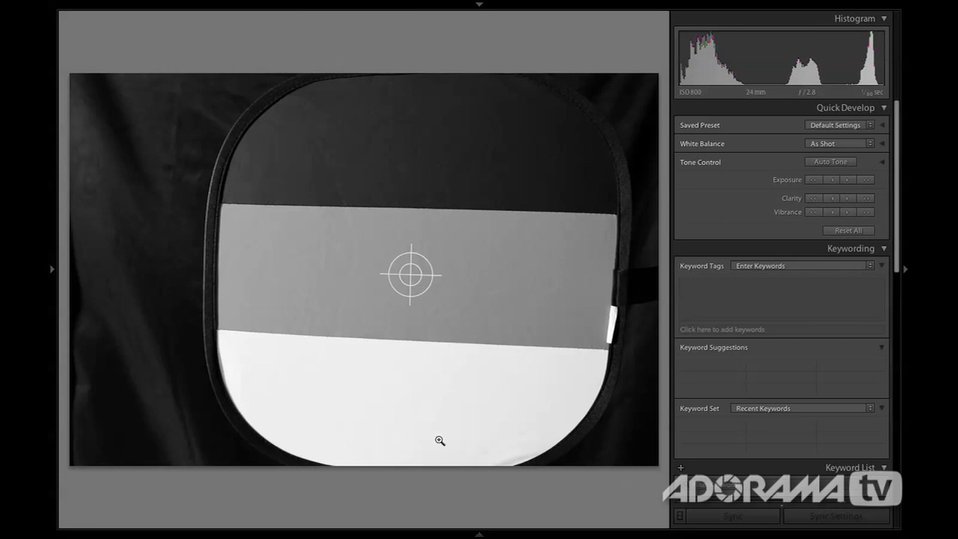
pyautogui.moveTo(591, 150)
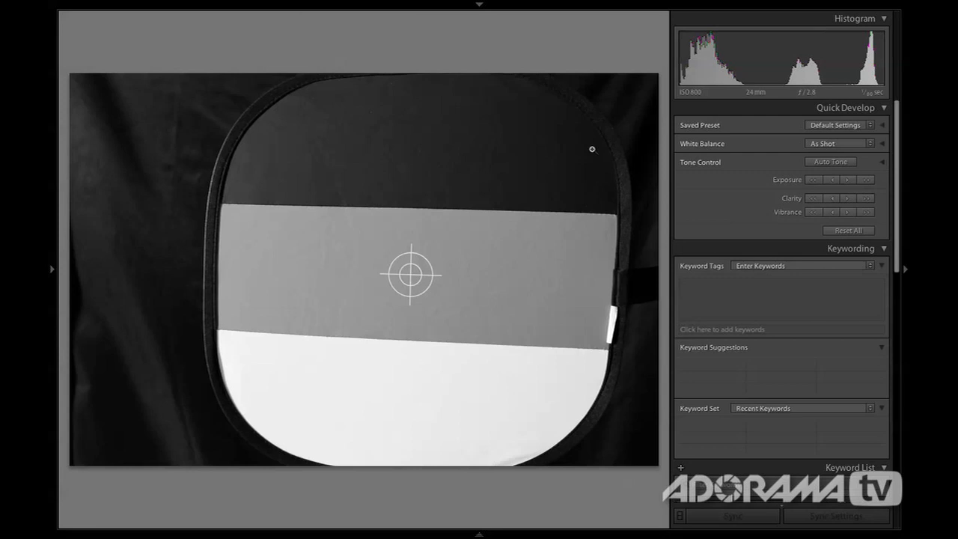
pyautogui.moveTo(494, 118)
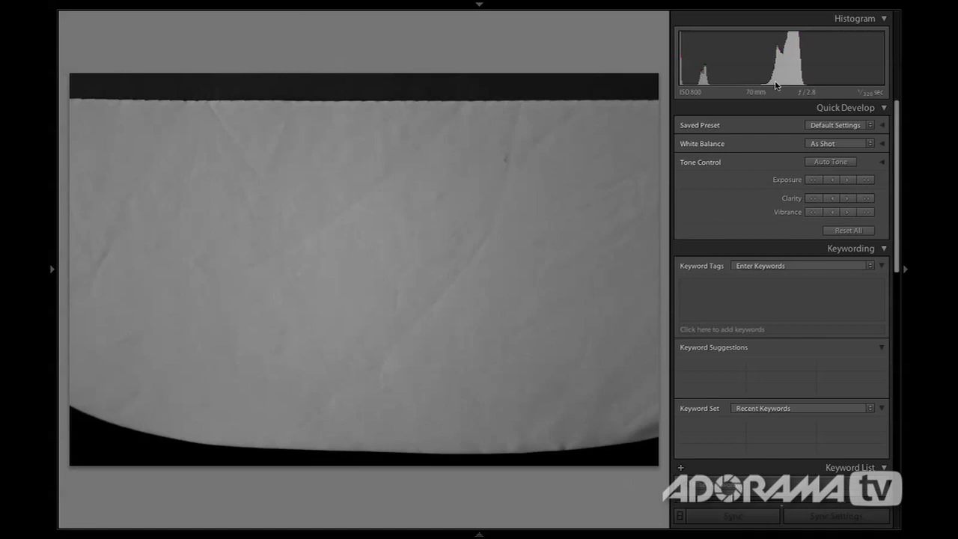
pyautogui.moveTo(786, 86)
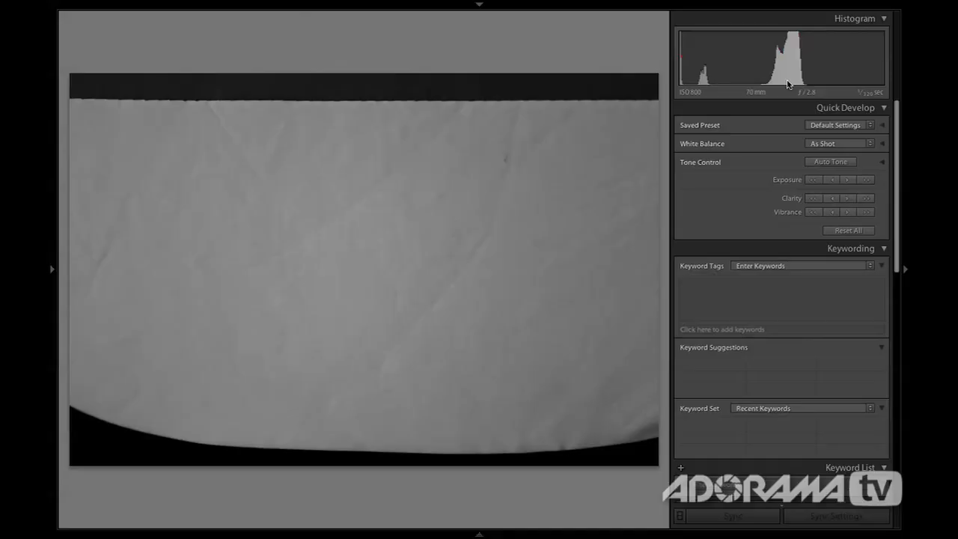
pyautogui.moveTo(862, 76)
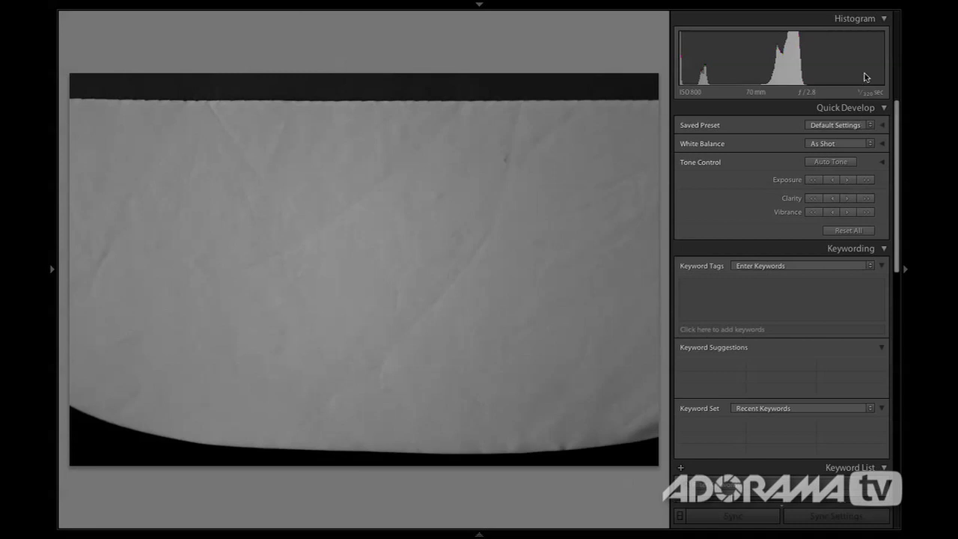
# - Move to the close-up of the target's white surface and check its single bright histogram peak
pyautogui.click(434, 144)
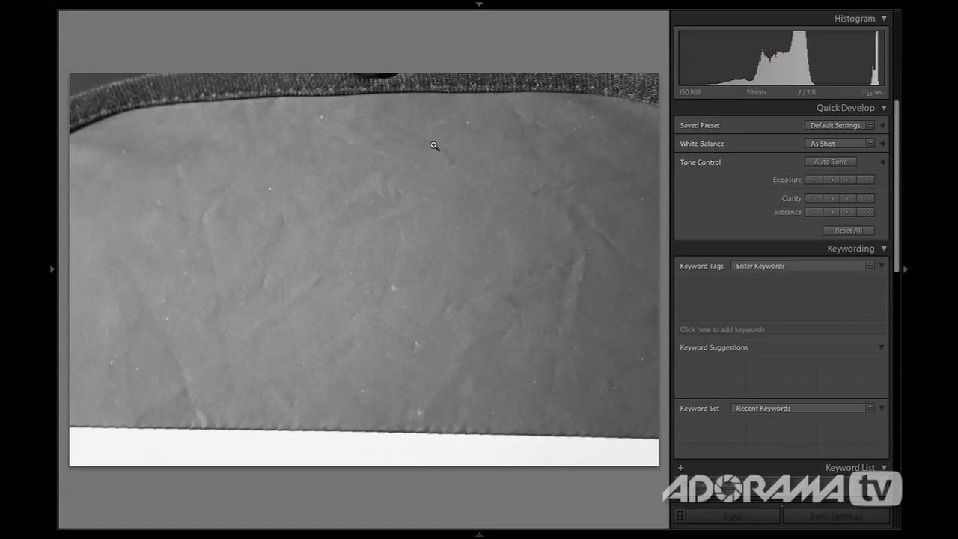
pyautogui.moveTo(768, 69)
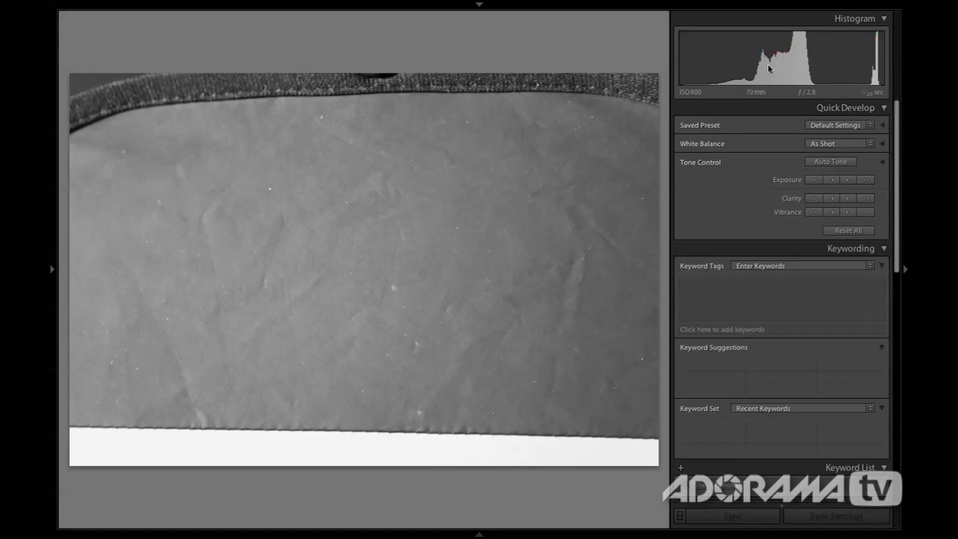
pyautogui.moveTo(404, 301)
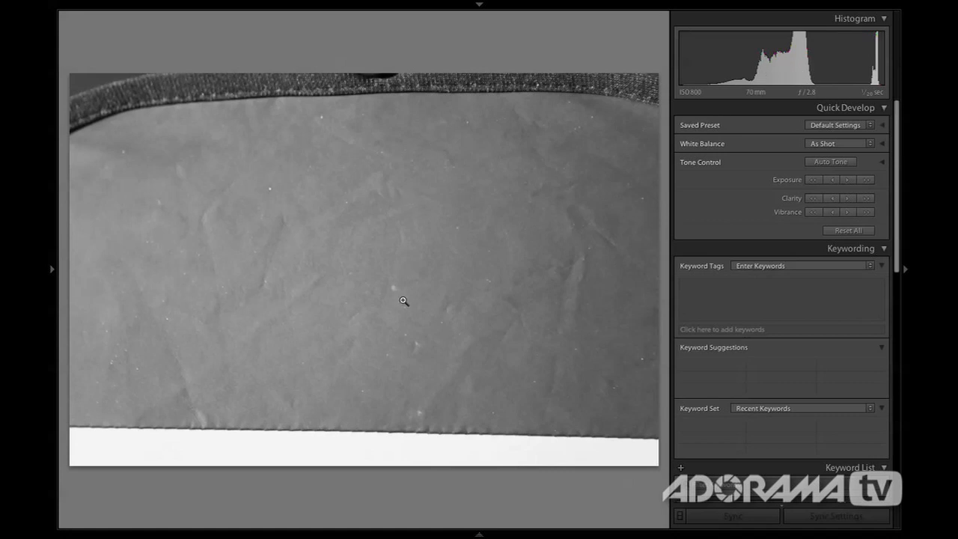
pyautogui.moveTo(303, 443)
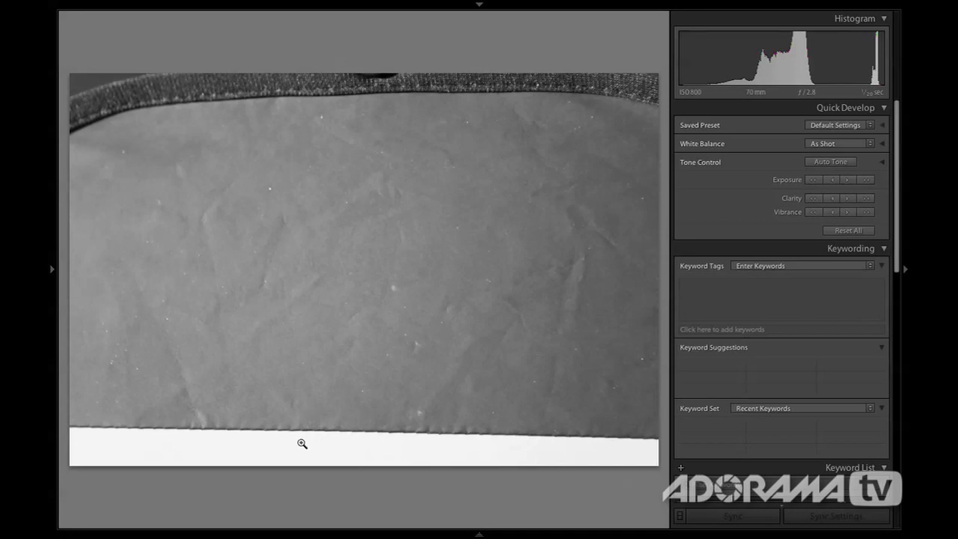
pyautogui.moveTo(748, 111)
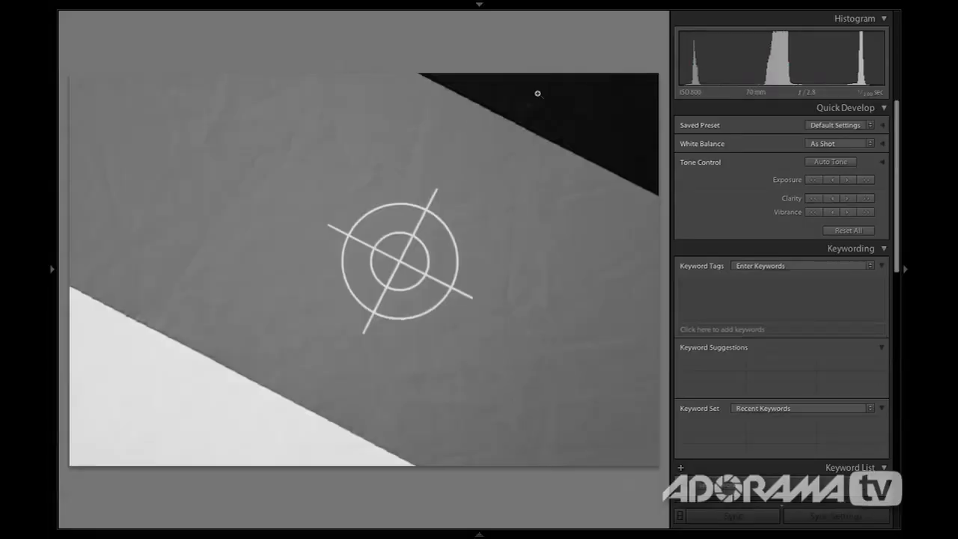
pyautogui.moveTo(178, 367)
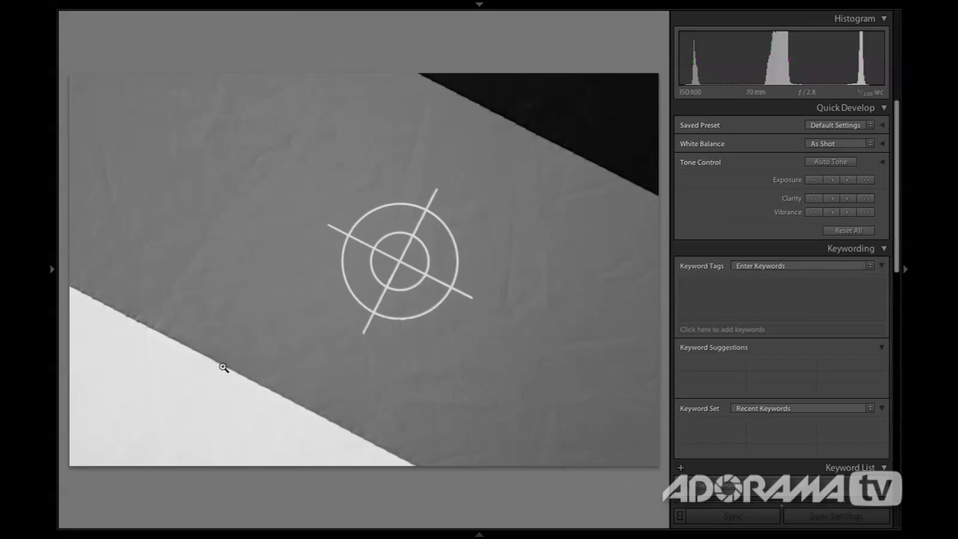
pyautogui.moveTo(696, 78)
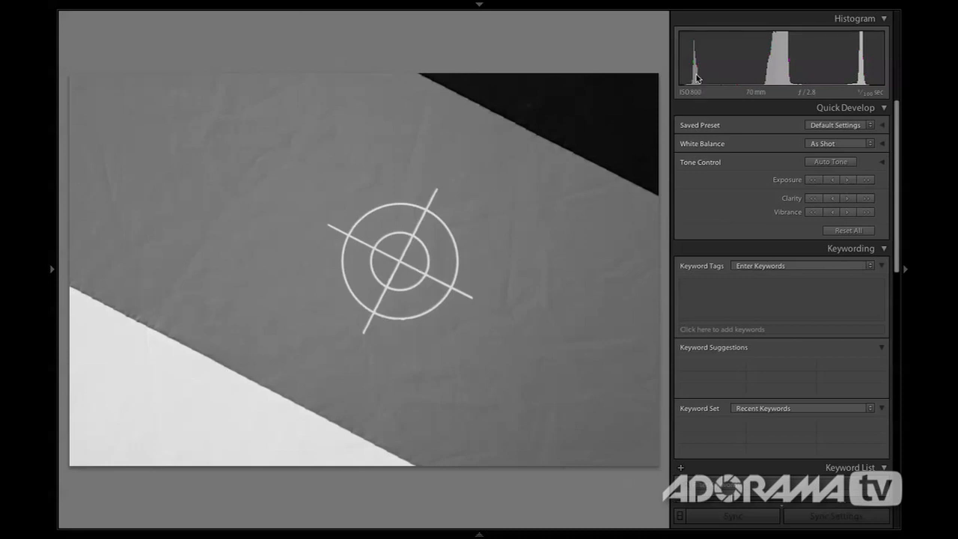
pyautogui.moveTo(865, 78)
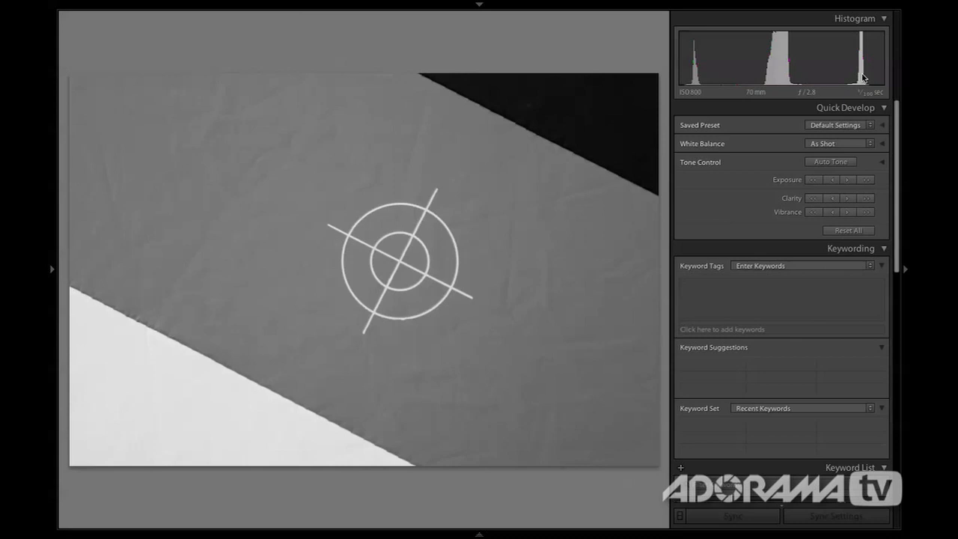
pyautogui.moveTo(553, 212)
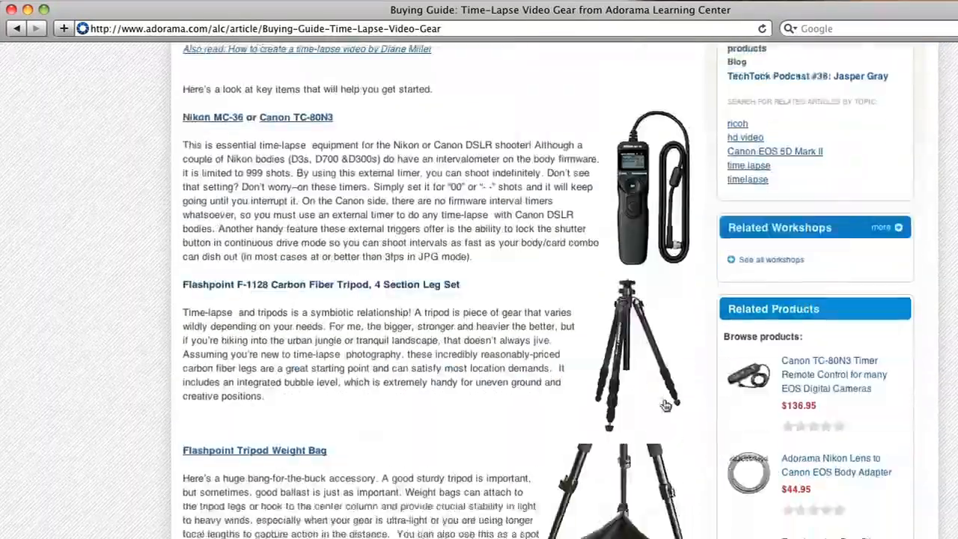
# - Scroll the Adorama time-lapse buying guide to the tripod weight bag, flexible tripod and compact camera sections
pyautogui.scroll(-3)
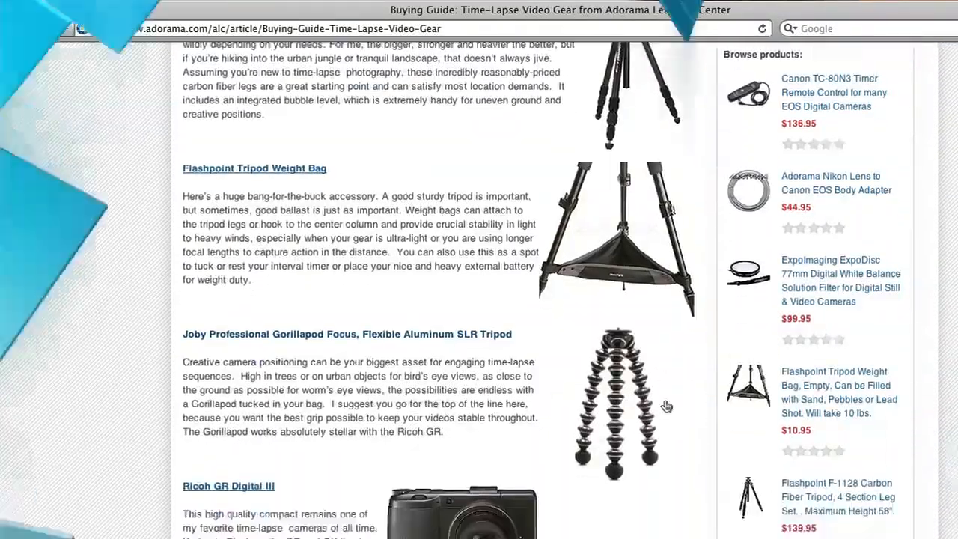